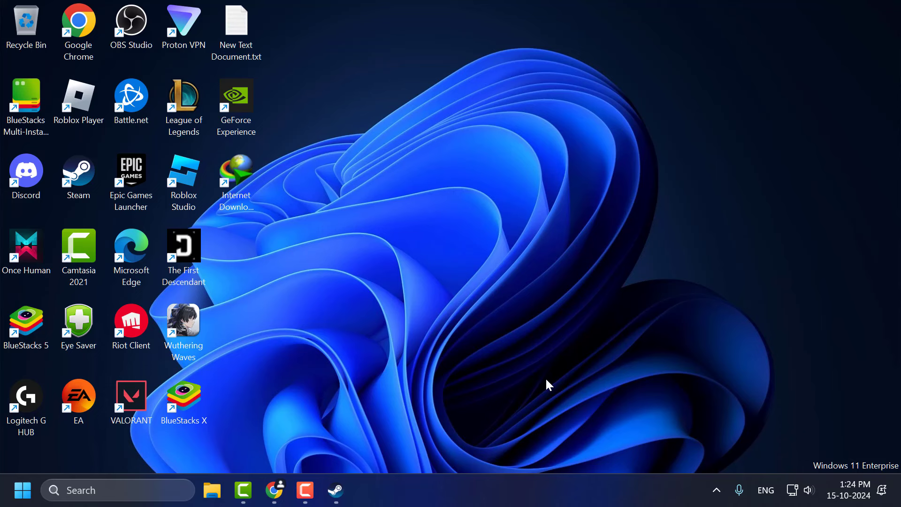
{"action": "mouse_move", "coordinate": [335, 348]}
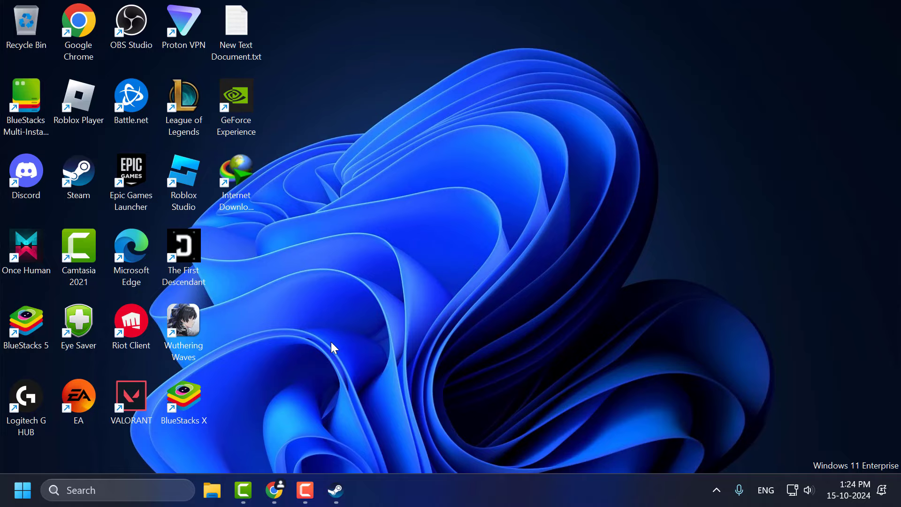
Step: Launch Steam from the taskbar so the game library is showing
{"action": "left_click", "coordinate": [336, 491]}
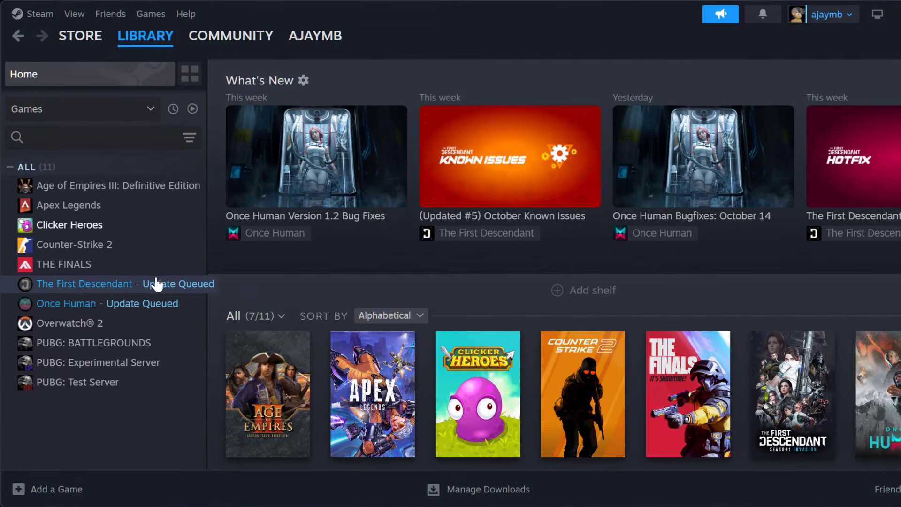
Step: Show the Controller settings in the Clicker Heroes properties
{"action": "right_click", "coordinate": [69, 224]}
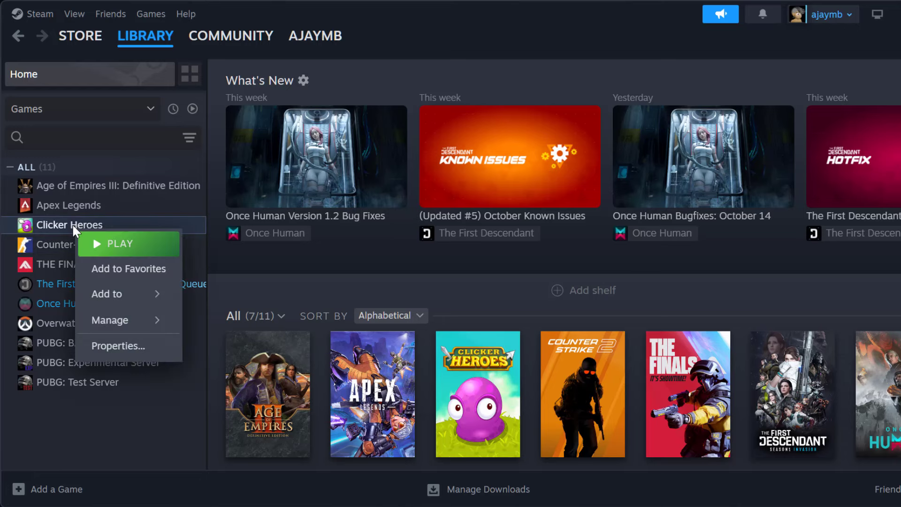
{"action": "left_click", "coordinate": [118, 346]}
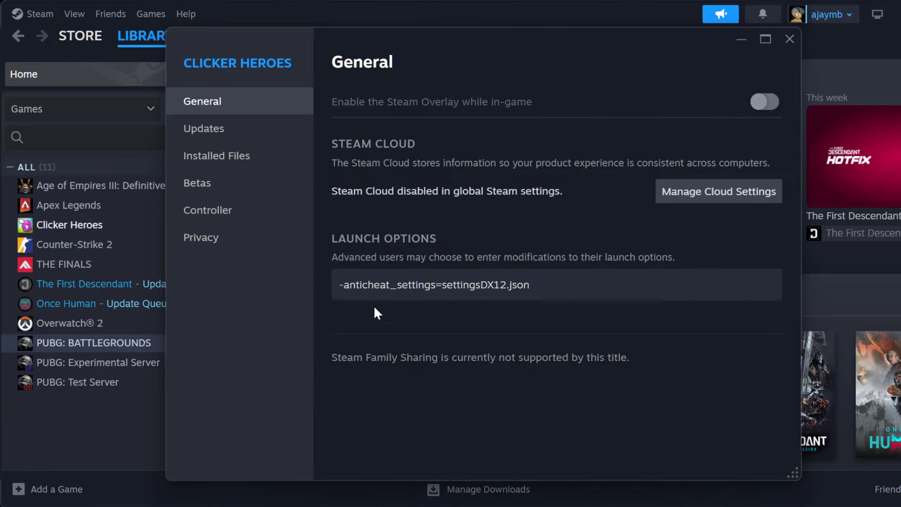
{"action": "left_click", "coordinate": [207, 209]}
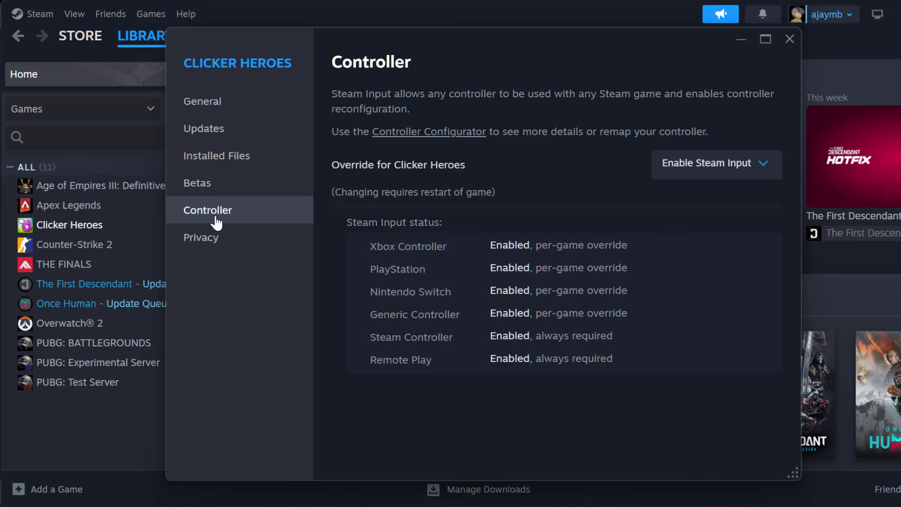
{"action": "mouse_move", "coordinate": [368, 177]}
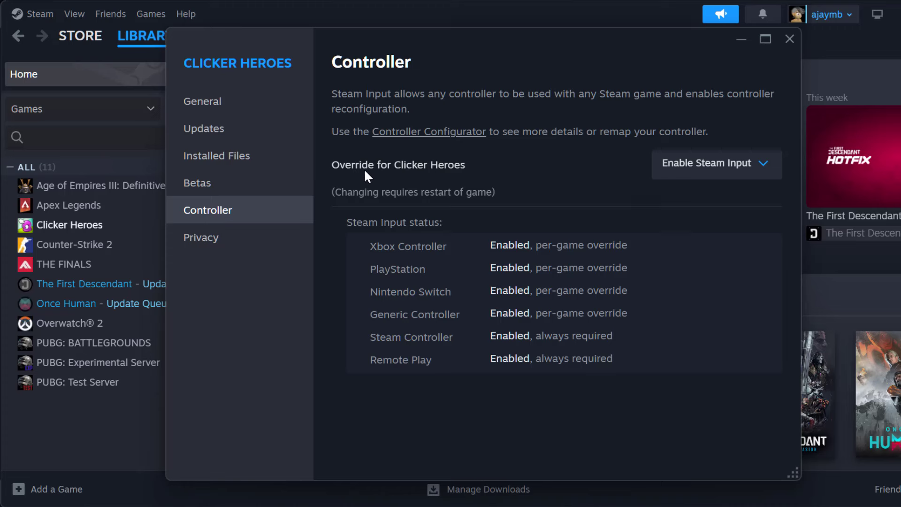
{"action": "mouse_move", "coordinate": [658, 179]}
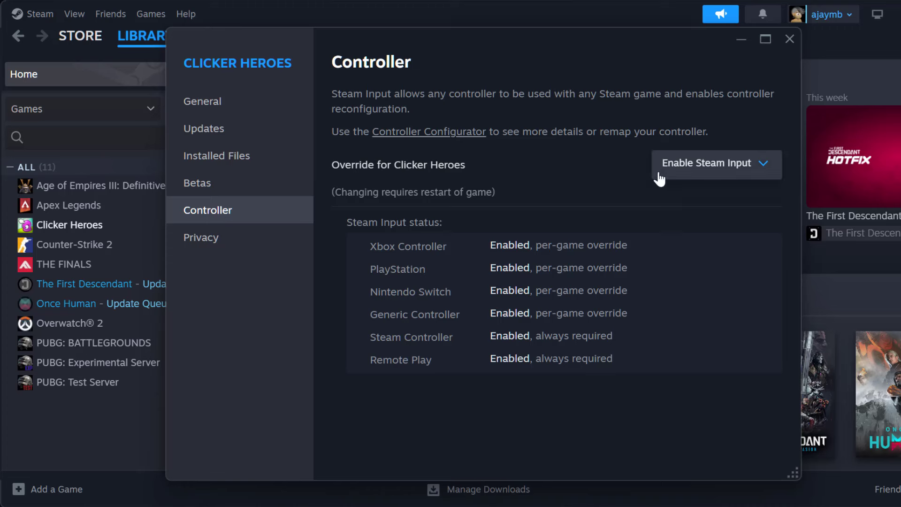
Step: Set the controller override to Disable Steam Input and close the properties
{"action": "left_click", "coordinate": [715, 164]}
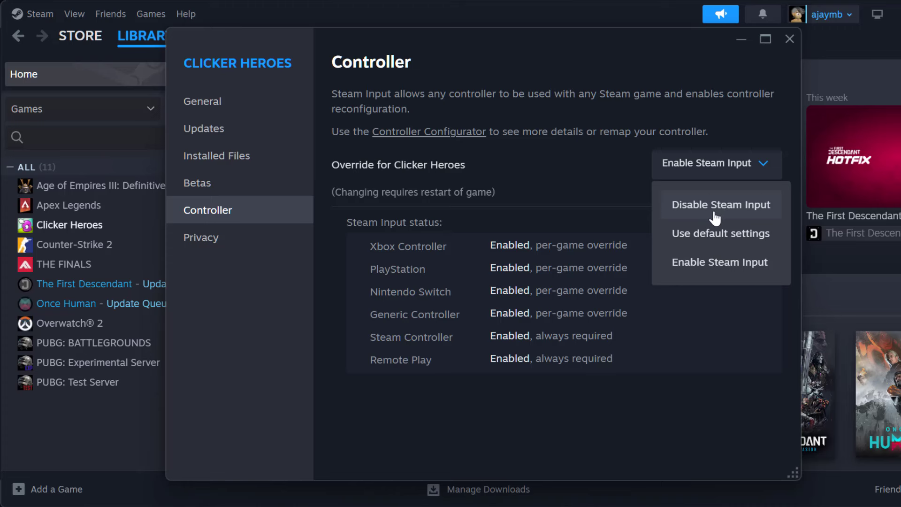
{"action": "mouse_move", "coordinate": [730, 211]}
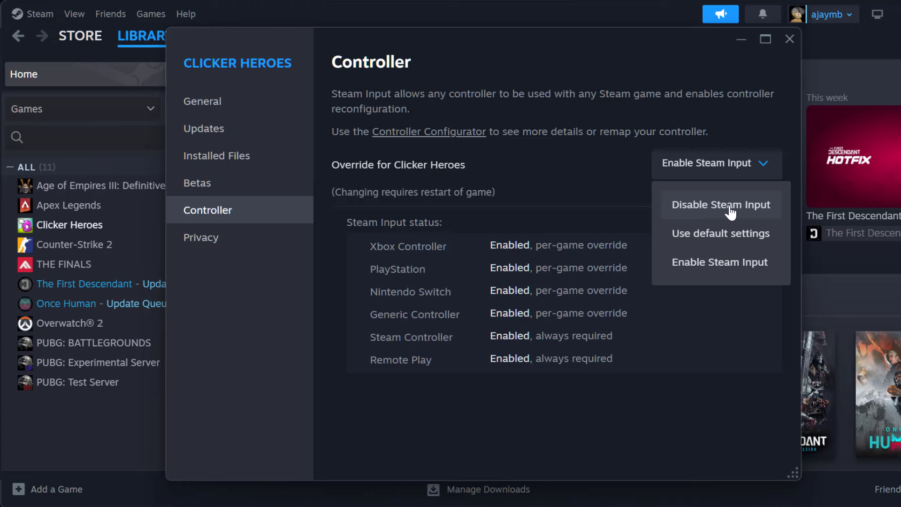
{"action": "left_click", "coordinate": [720, 203]}
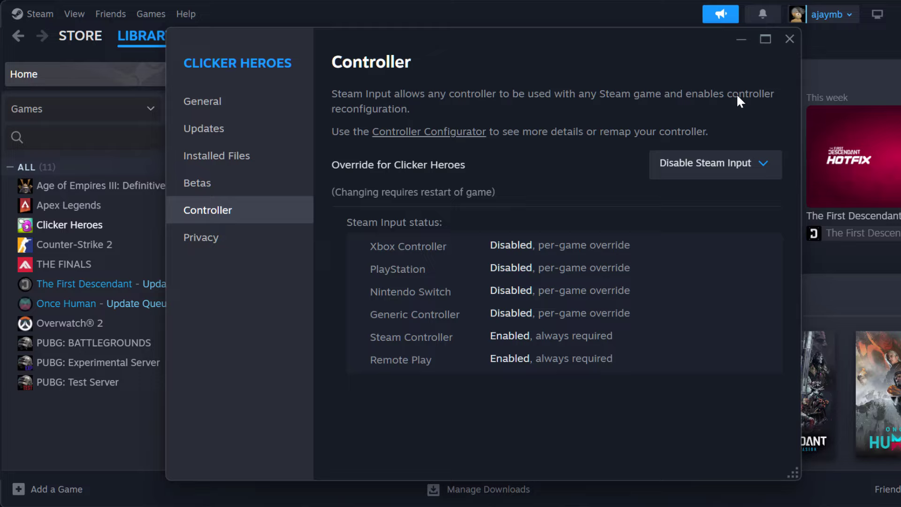
{"action": "left_click", "coordinate": [790, 39]}
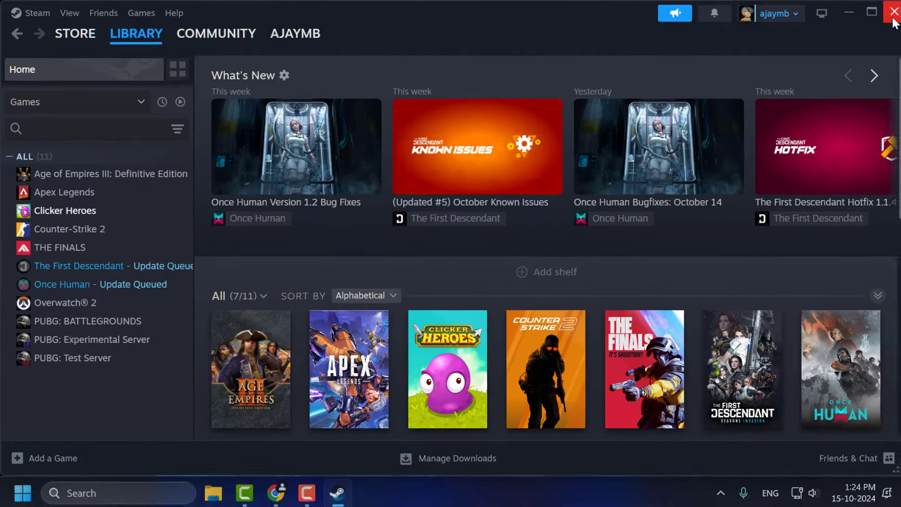
Step: Close the library window and exit Steam completely from its tray icon
{"action": "left_click", "coordinate": [890, 12]}
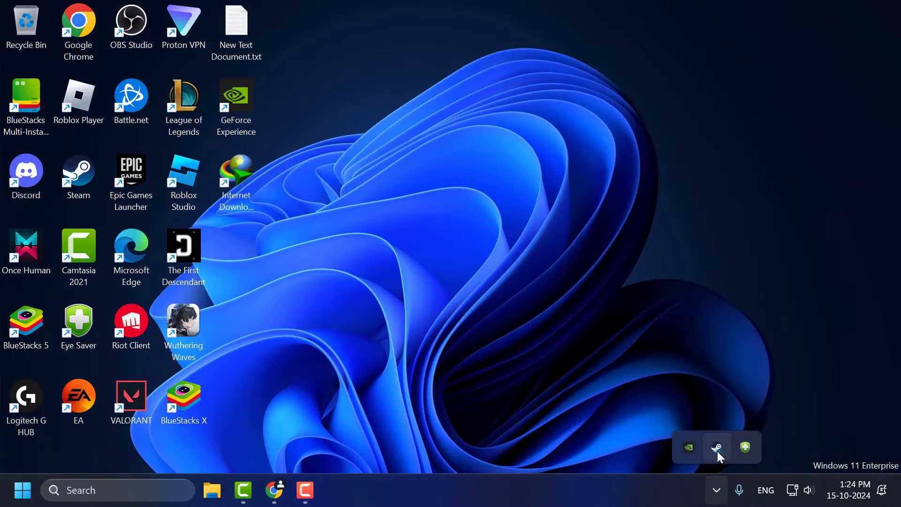
{"action": "right_click", "coordinate": [716, 447]}
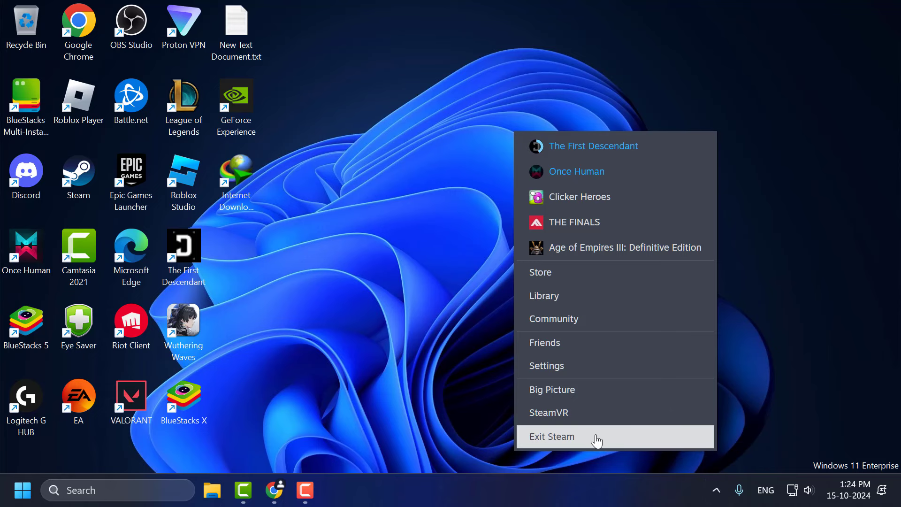
{"action": "left_click", "coordinate": [543, 296]}
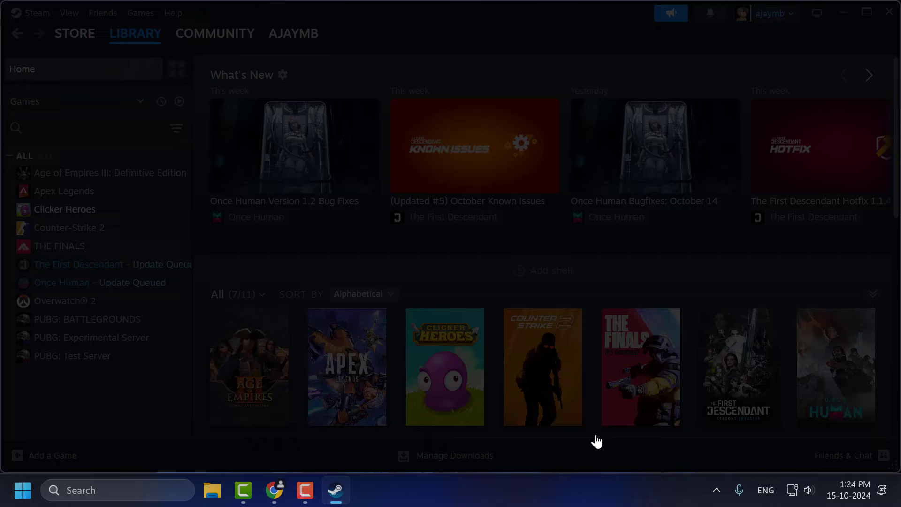
Step: Find 'steam' through Start search and launch it again
{"action": "left_click", "coordinate": [867, 12]}
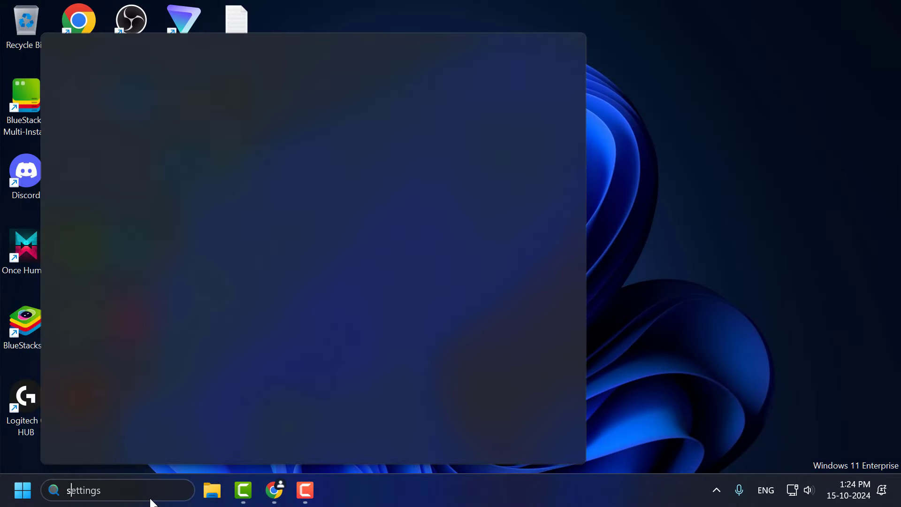
{"action": "type", "text": "steam"}
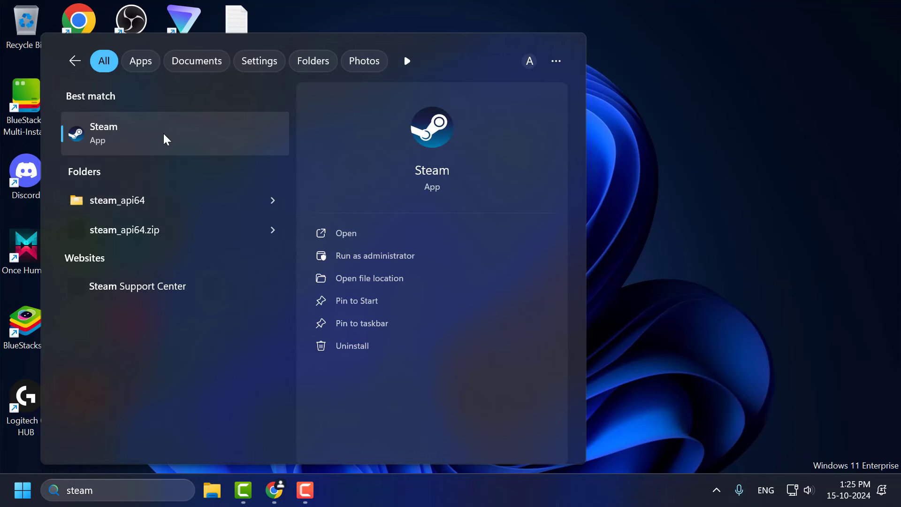
{"action": "left_click", "coordinate": [370, 278]}
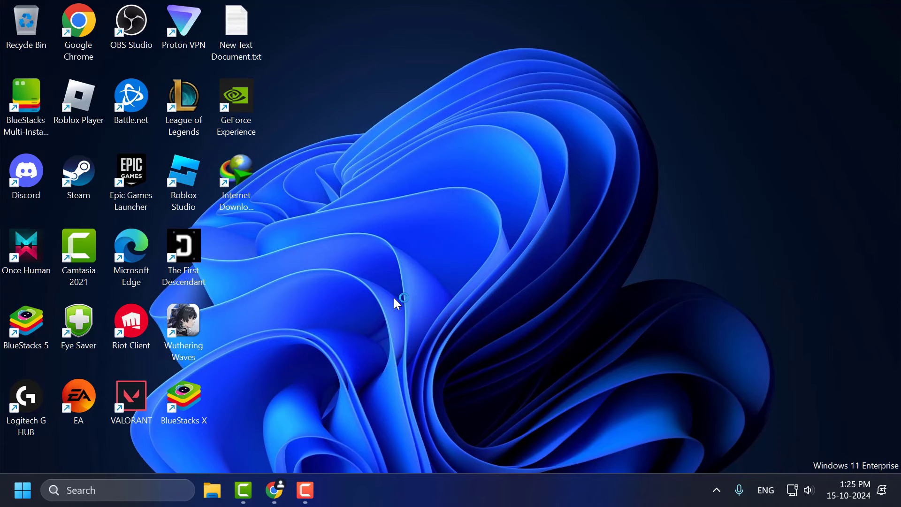
{"action": "mouse_move", "coordinate": [493, 281]}
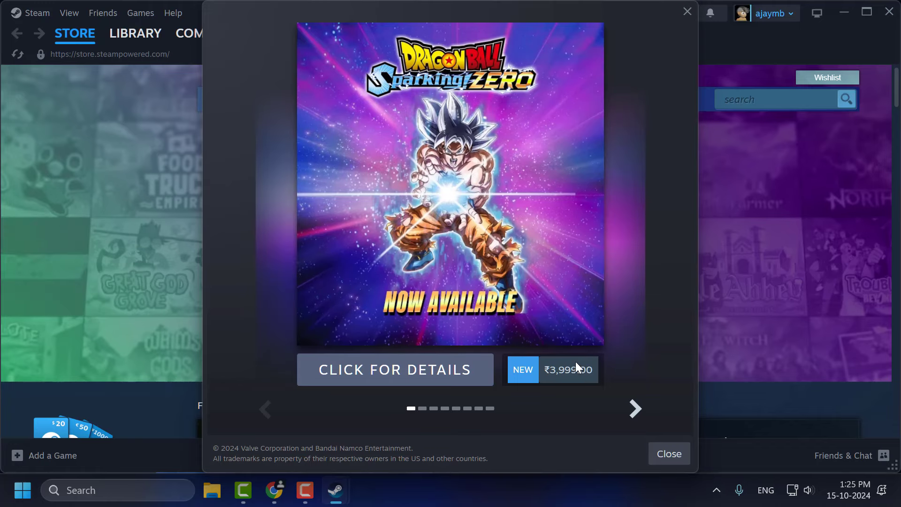
Step: Dismiss the Steam store promotion pop-up shown after the restart
{"action": "left_click", "coordinate": [668, 454]}
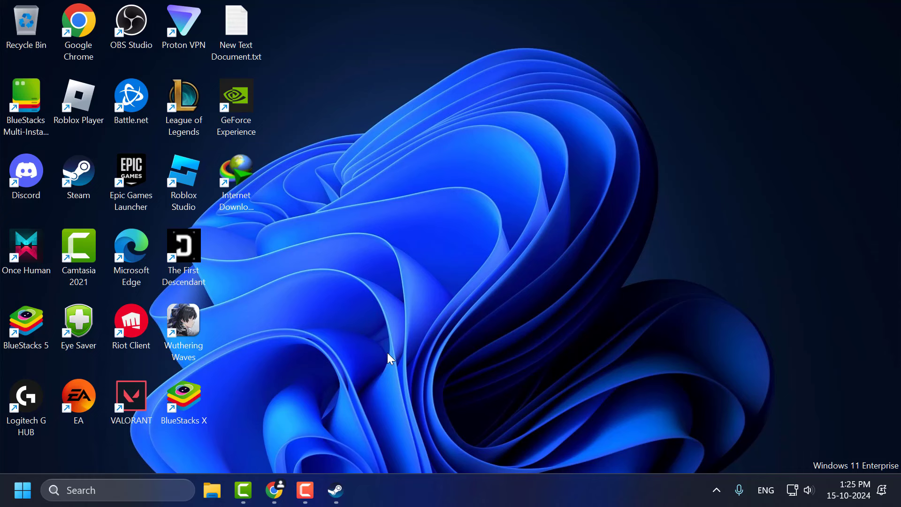
{"action": "mouse_move", "coordinate": [378, 336]}
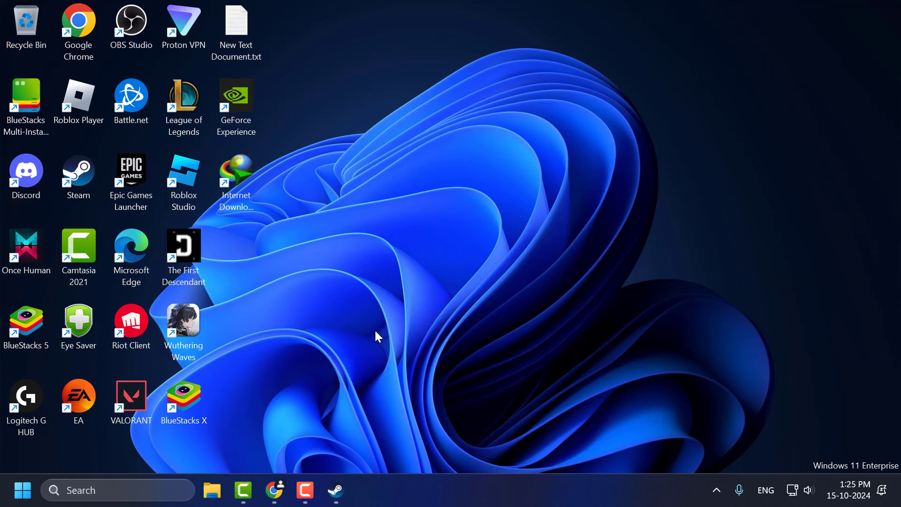
{"action": "mouse_move", "coordinate": [489, 226]}
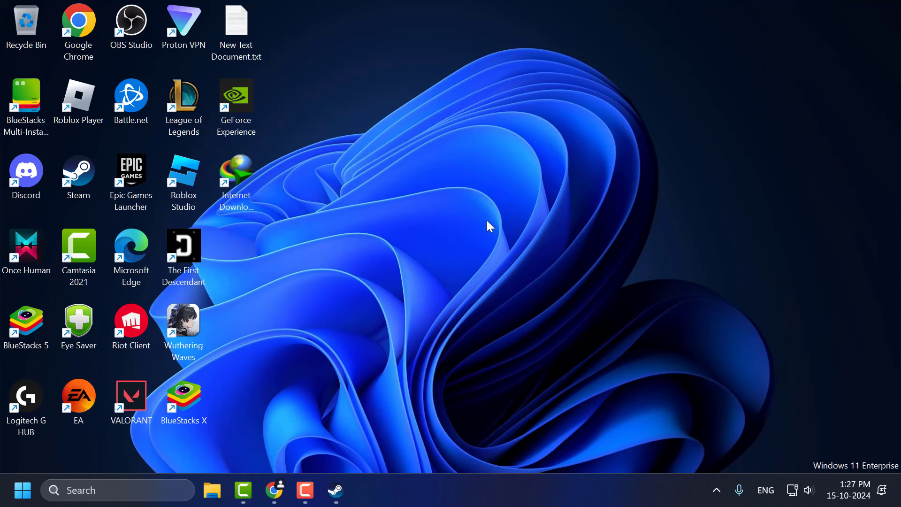
{"action": "mouse_move", "coordinate": [500, 227]}
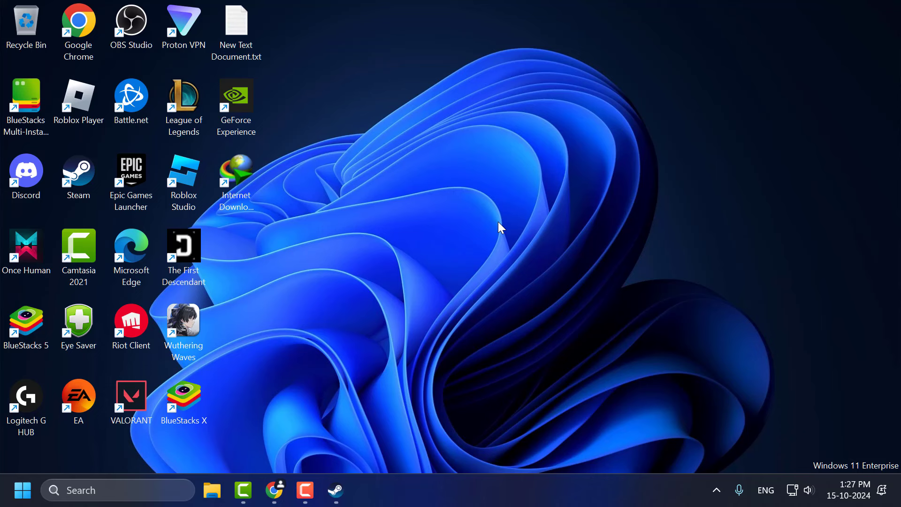
{"action": "mouse_move", "coordinate": [716, 490]}
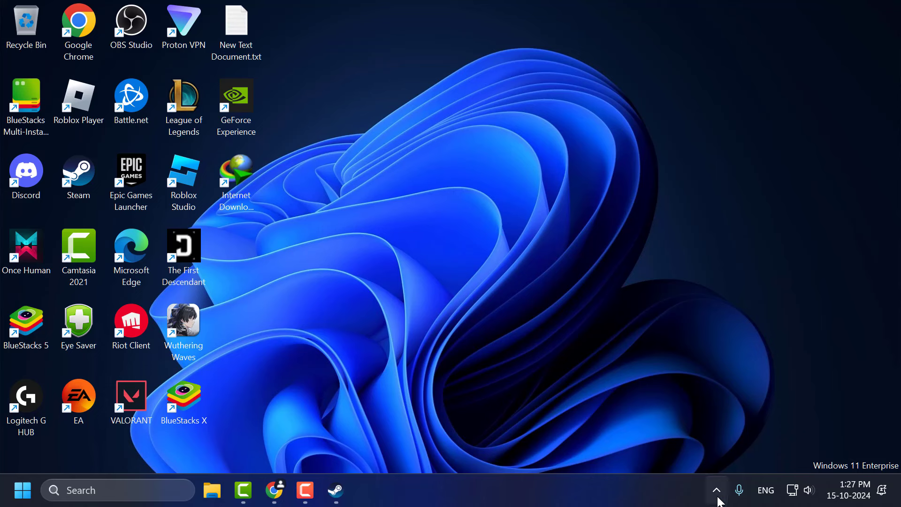
Step: Exit Steam from its hidden tray icon so it stops running in the background
{"action": "left_click", "coordinate": [716, 490]}
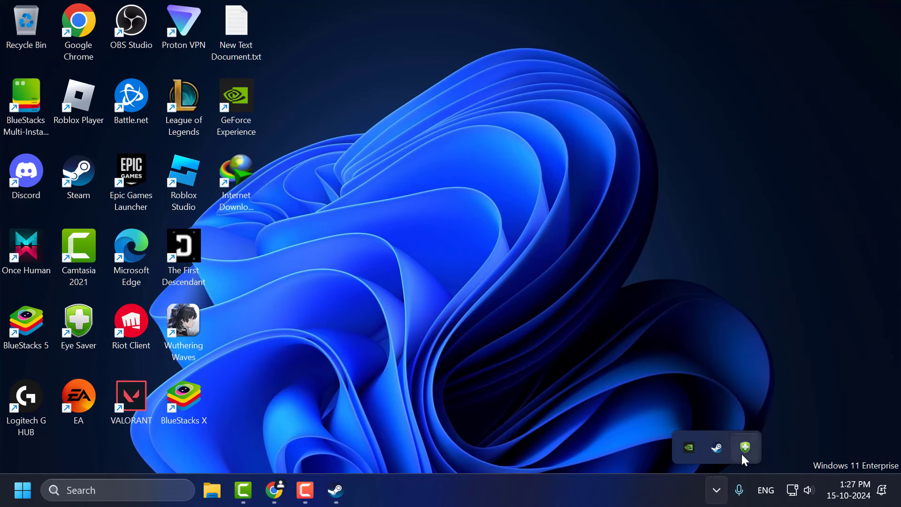
{"action": "mouse_move", "coordinate": [716, 455]}
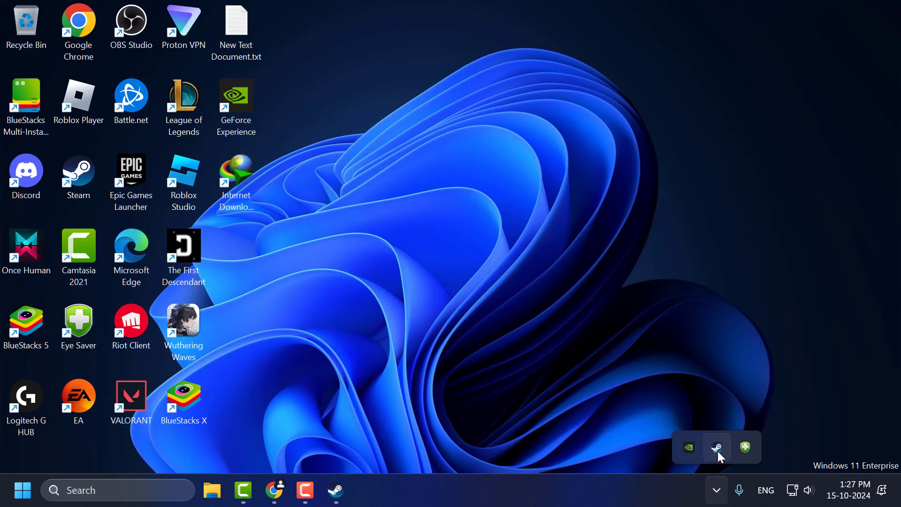
{"action": "right_click", "coordinate": [716, 447]}
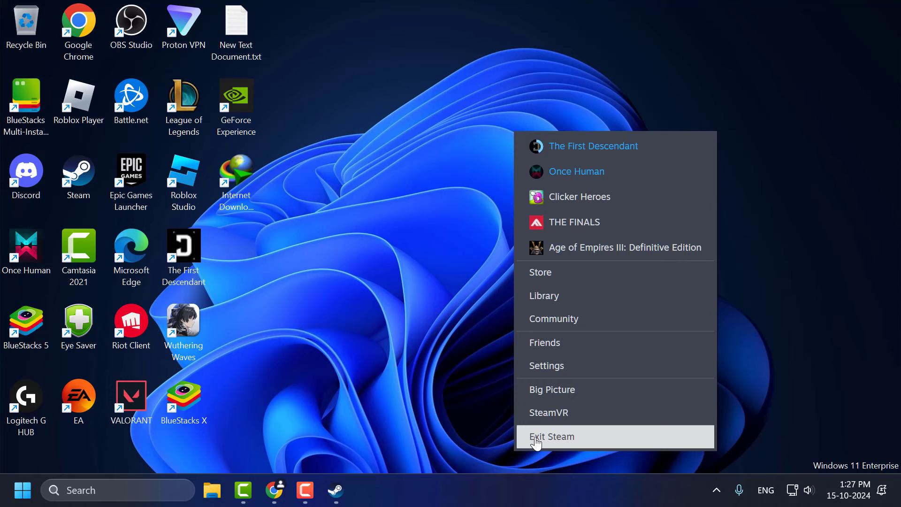
{"action": "left_click", "coordinate": [552, 436]}
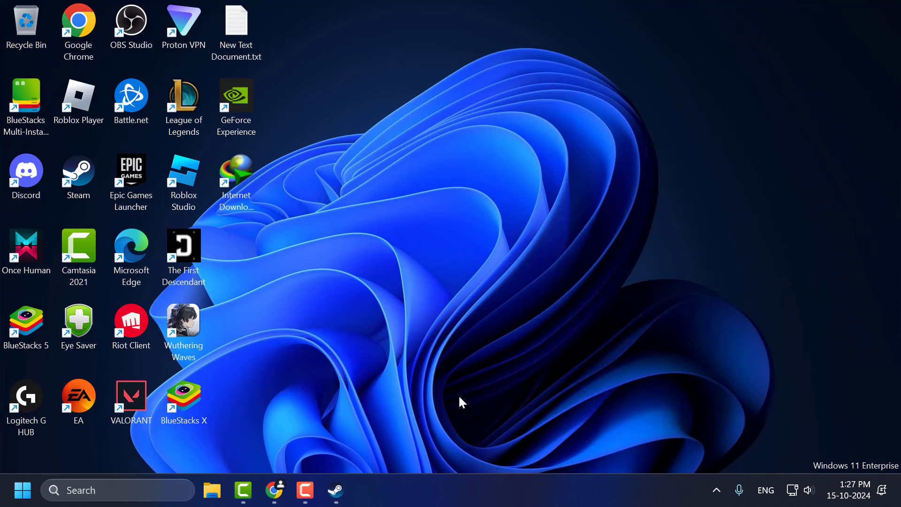
{"action": "mouse_move", "coordinate": [465, 416]}
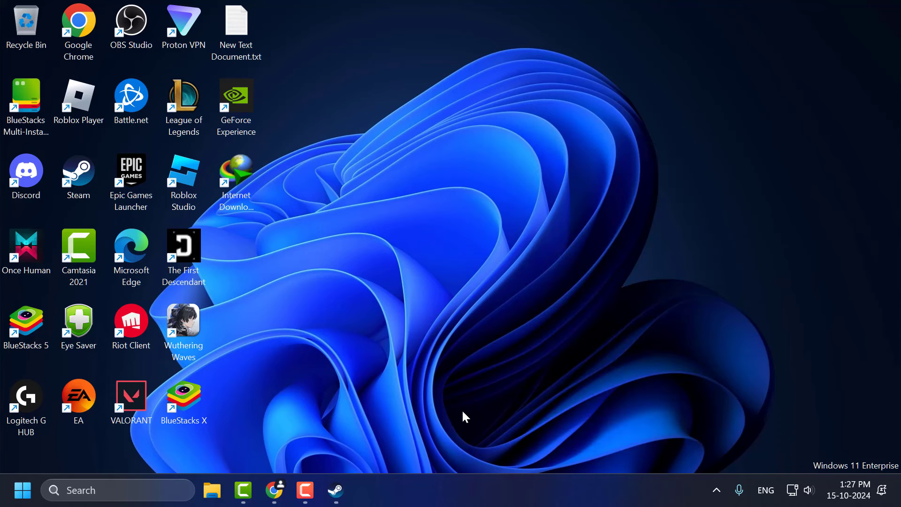
{"action": "mouse_move", "coordinate": [456, 414]}
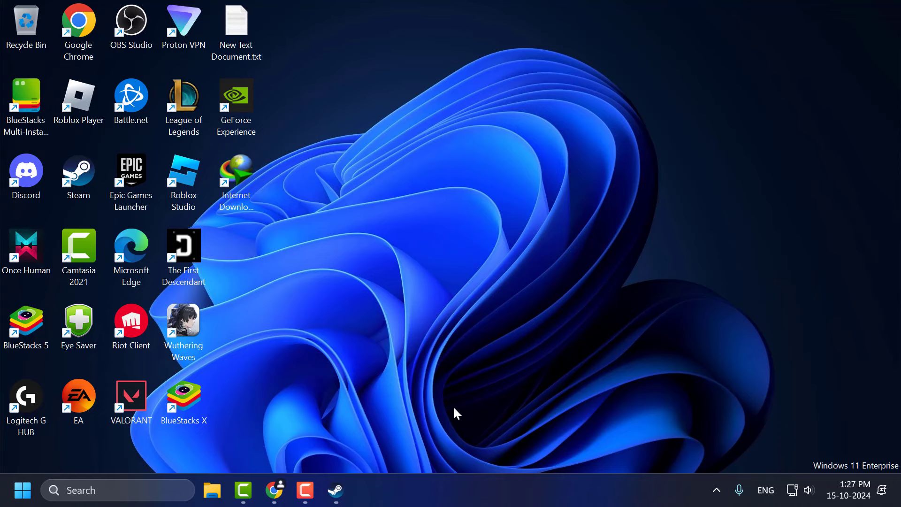
Step: Bring Chrome back up and dismiss the ad covering the DualSenseX download page
{"action": "left_click", "coordinate": [275, 489]}
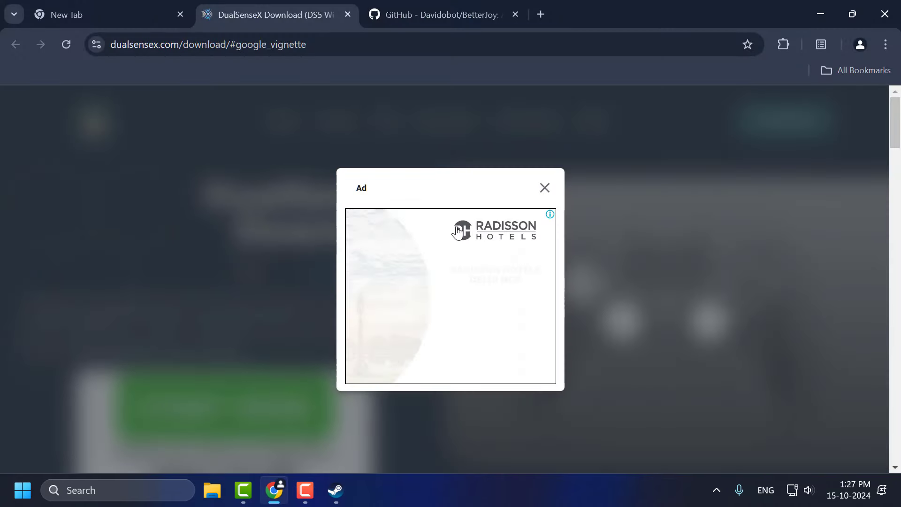
{"action": "left_click", "coordinate": [543, 188]}
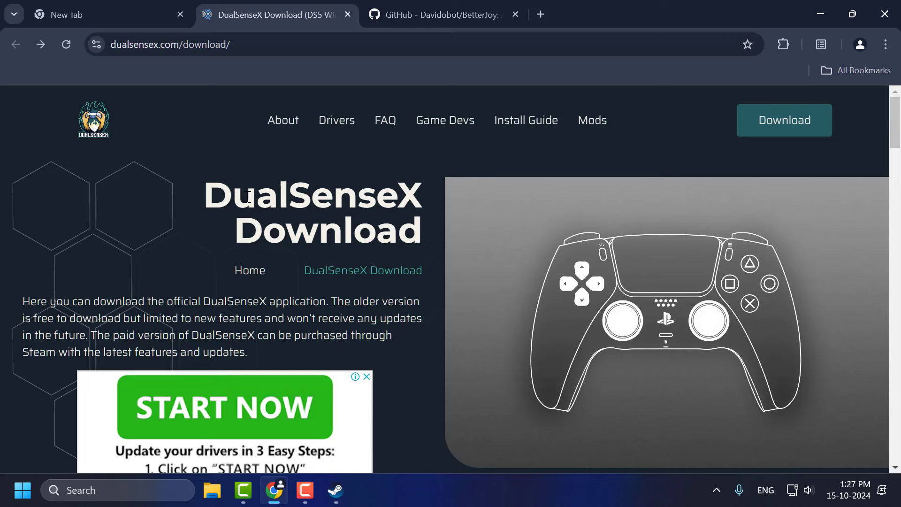
{"action": "mouse_move", "coordinate": [696, 103]}
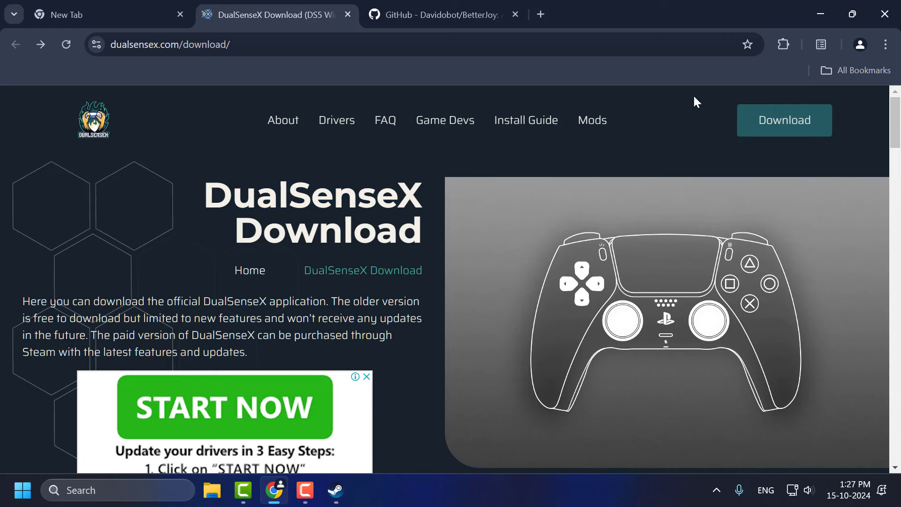
{"action": "mouse_move", "coordinate": [755, 150]}
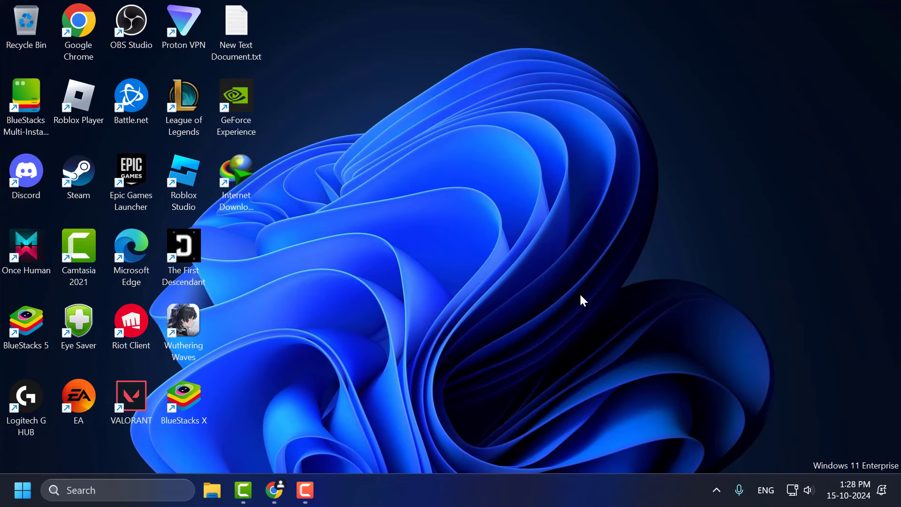
{"action": "mouse_move", "coordinate": [376, 413]}
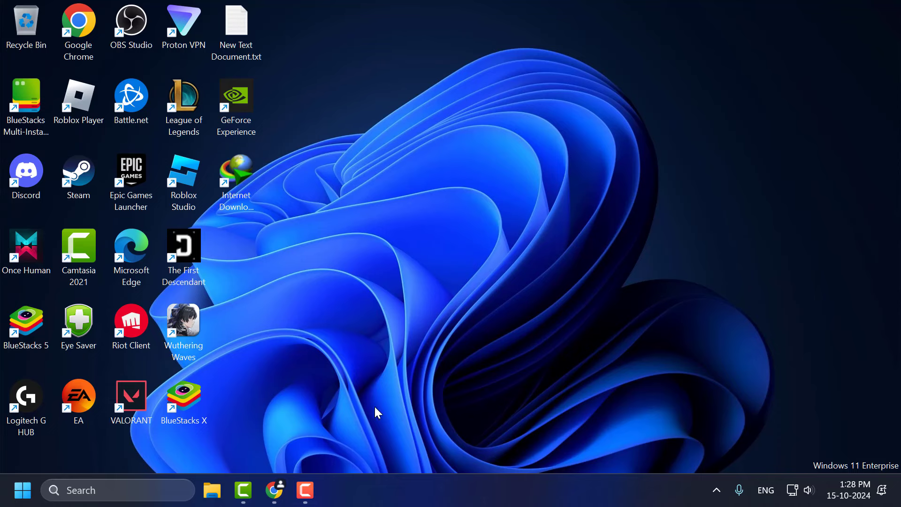
Step: Download BetterJoy_v7.1.zip from the Version 7.1 - Hotfix GitHub release
{"action": "left_click", "coordinate": [275, 490]}
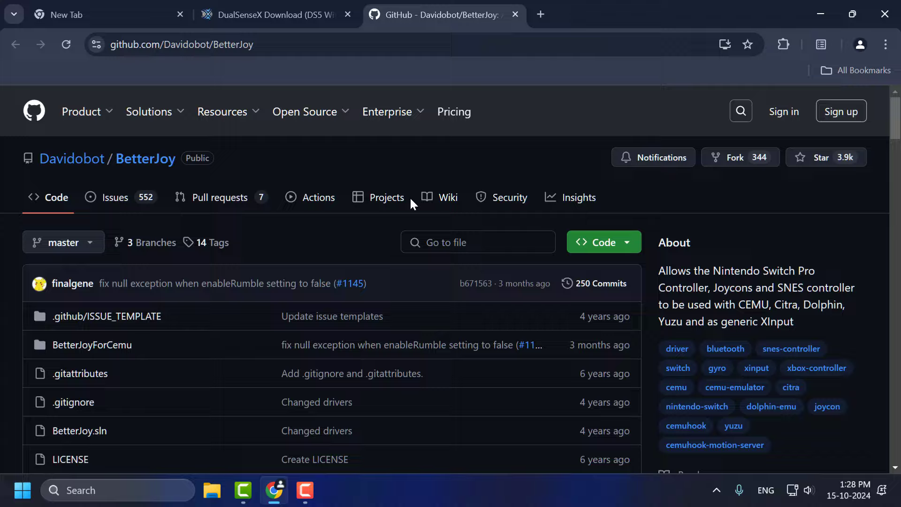
{"action": "scroll", "scroll_direction": "down", "scroll_amount": 3}
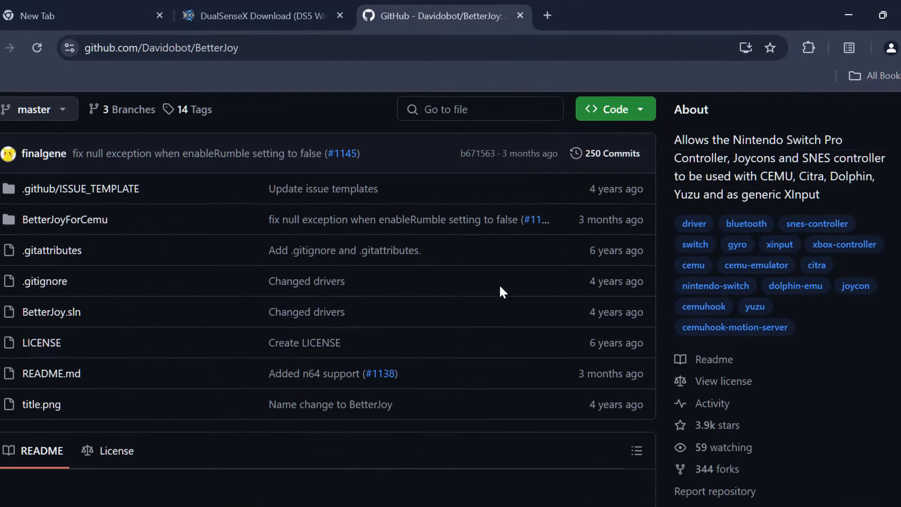
{"action": "scroll", "scroll_direction": "down", "scroll_amount": 3}
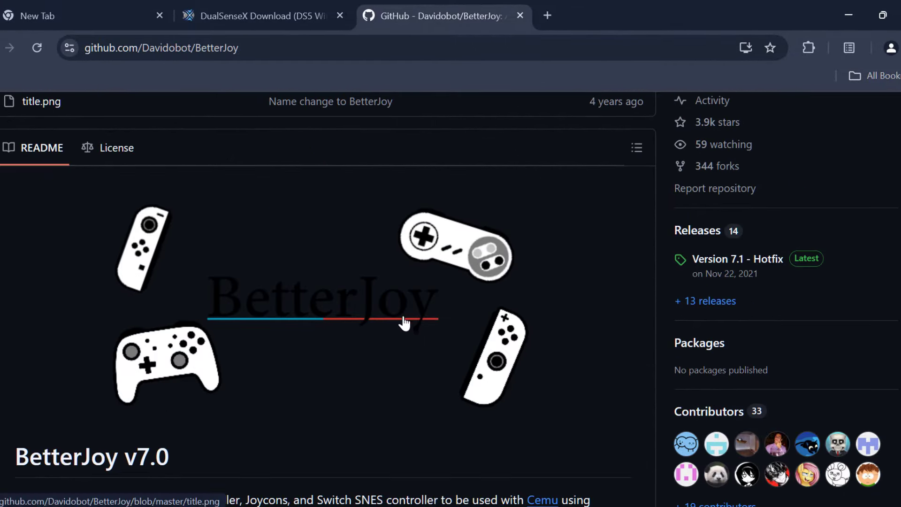
{"action": "mouse_move", "coordinate": [741, 264]}
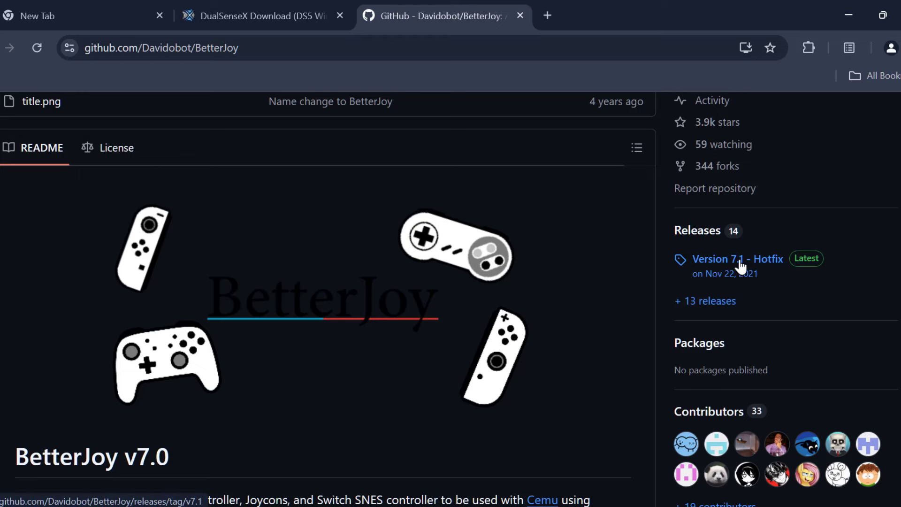
{"action": "mouse_move", "coordinate": [756, 270]}
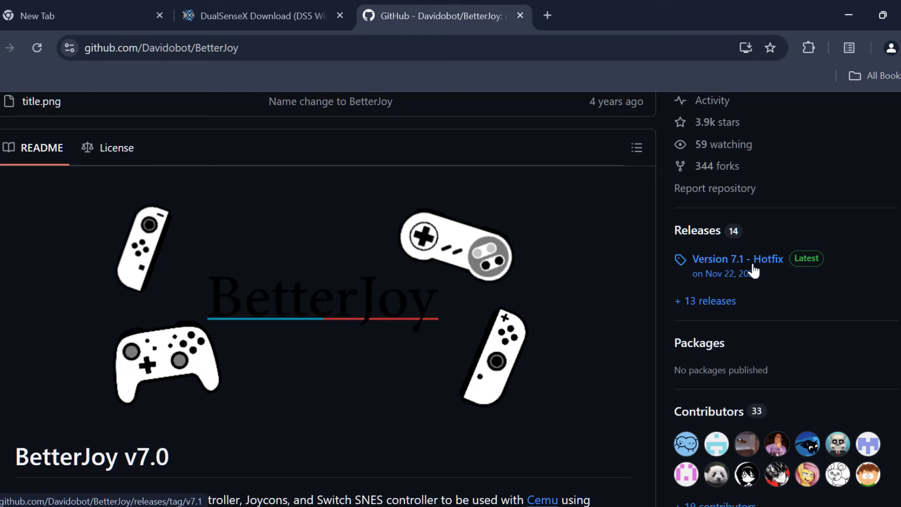
{"action": "left_click", "coordinate": [737, 259]}
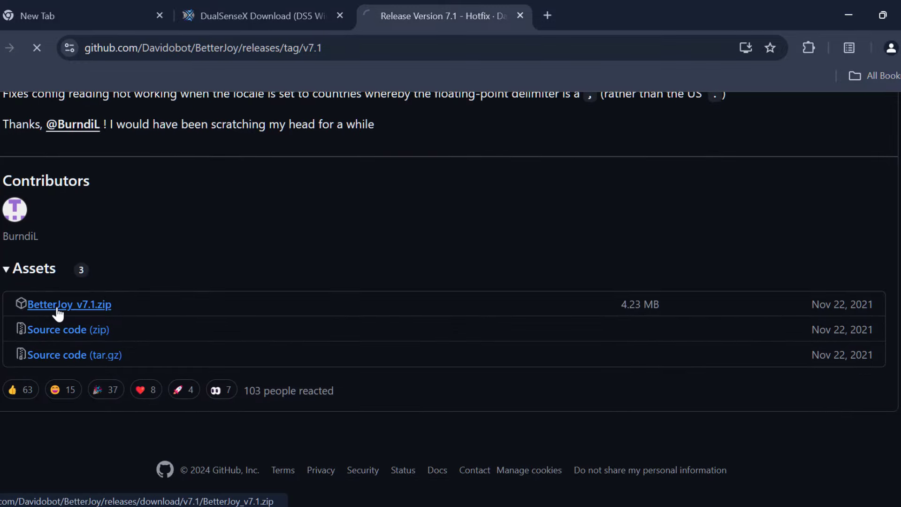
{"action": "left_click", "coordinate": [69, 304]}
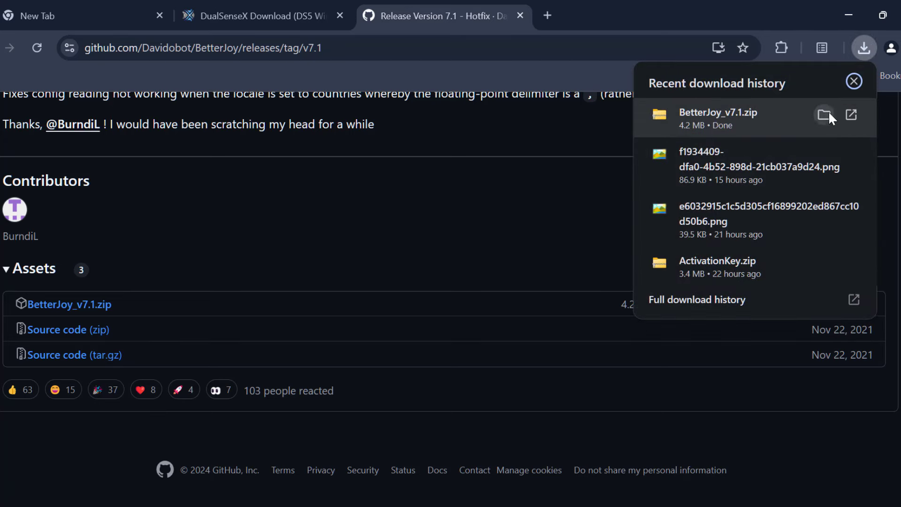
Step: Extract BetterJoy_v7.1.zip into the suggested BetterJoy_v7.1 folder in Downloads
{"action": "left_click", "coordinate": [853, 81]}
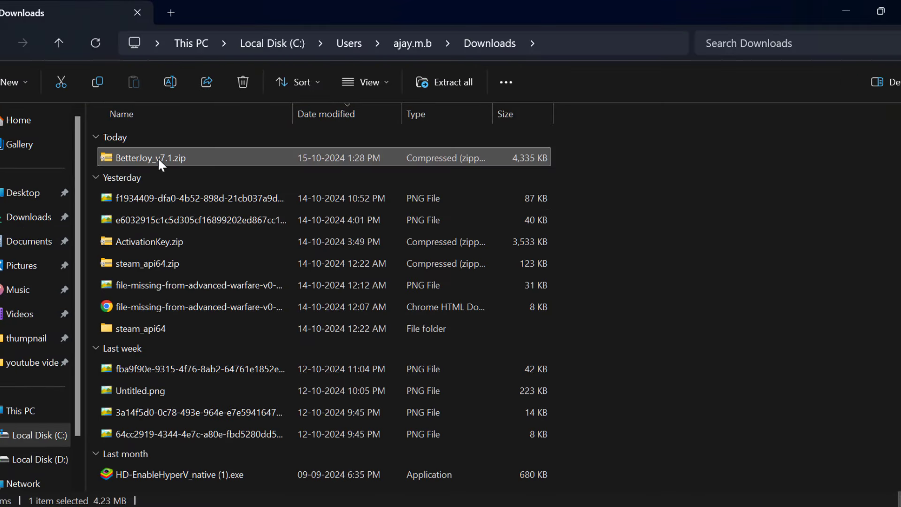
{"action": "right_click", "coordinate": [152, 158]}
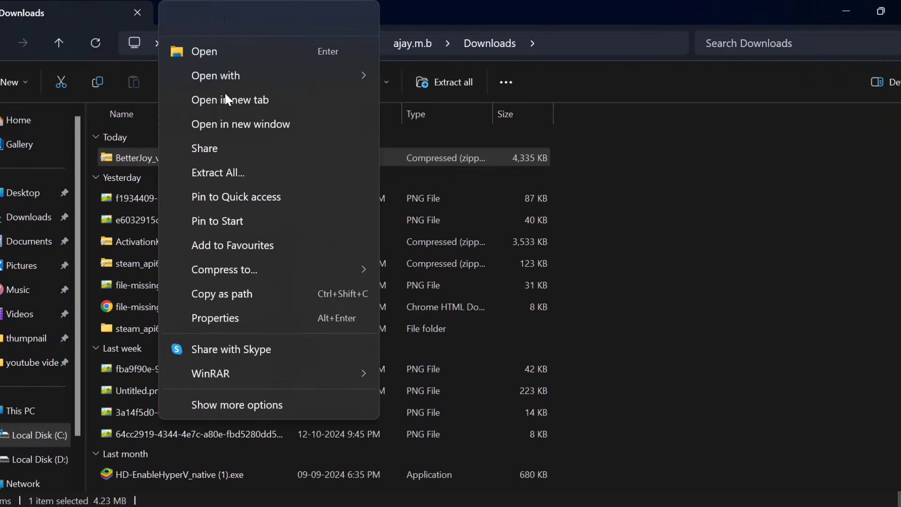
{"action": "left_click", "coordinate": [218, 173]}
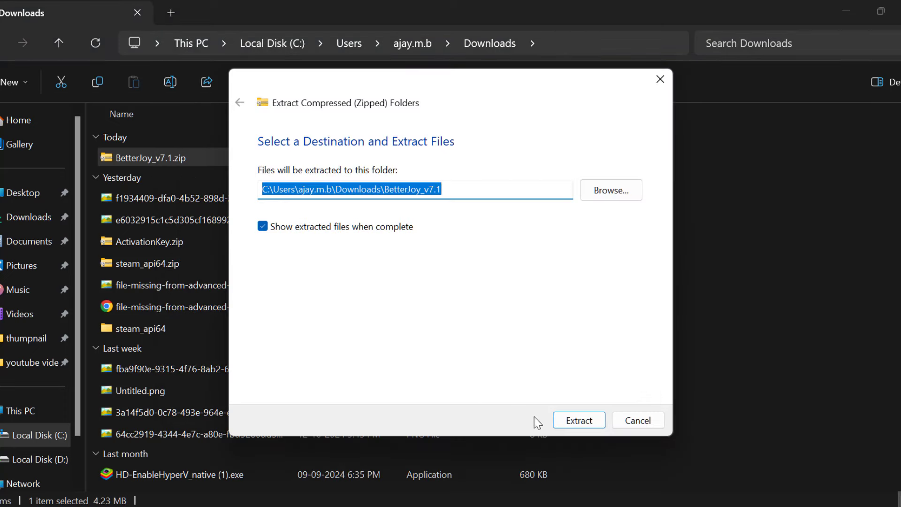
{"action": "left_click", "coordinate": [577, 419]}
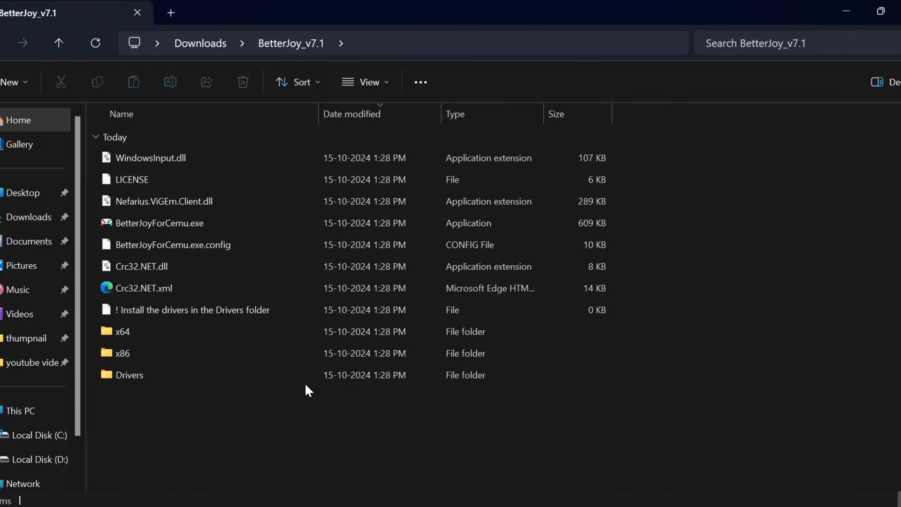
{"action": "mouse_move", "coordinate": [175, 223]}
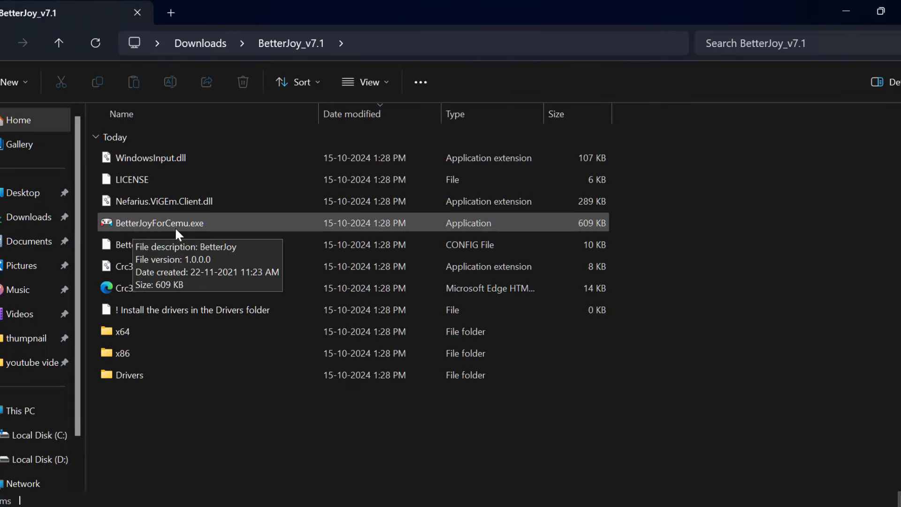
{"action": "mouse_move", "coordinate": [218, 235]}
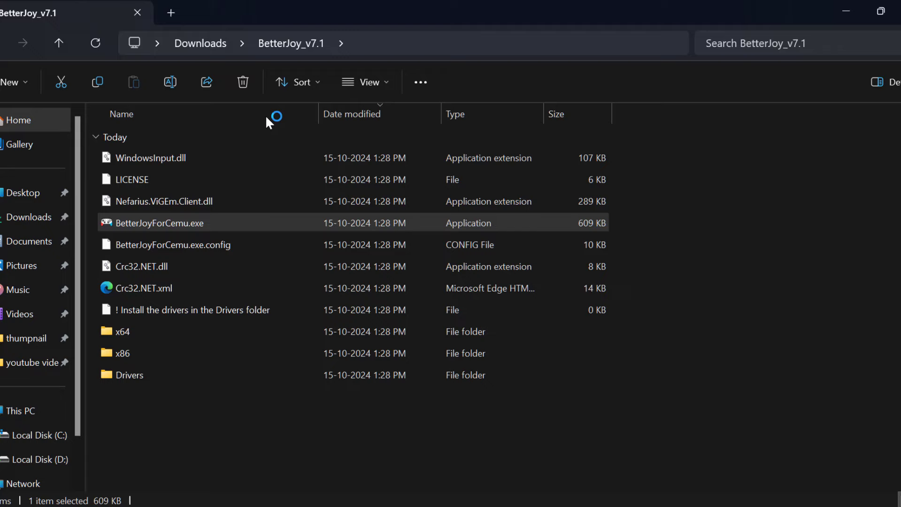
{"action": "mouse_move", "coordinate": [387, 403]}
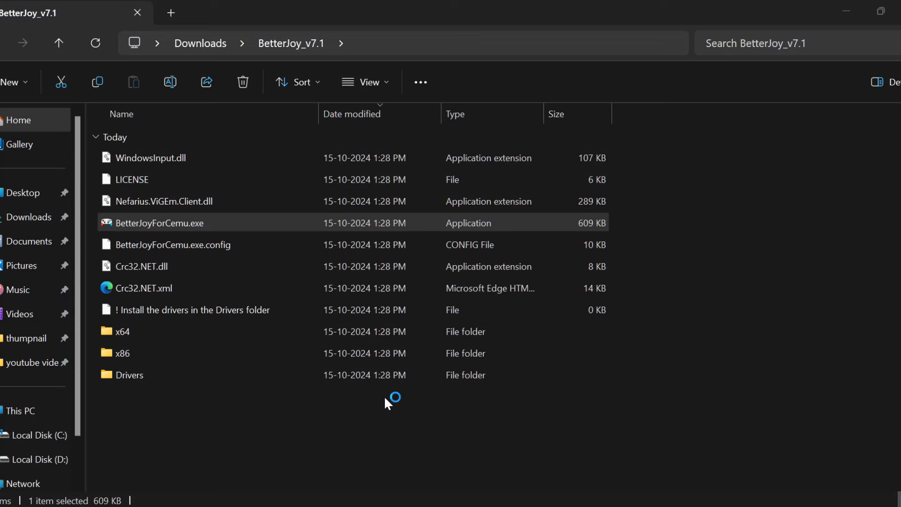
Step: Launch BetterJoyForCemu.exe from the extracted BetterJoy_v7.1 folder
{"action": "double_click", "coordinate": [158, 224]}
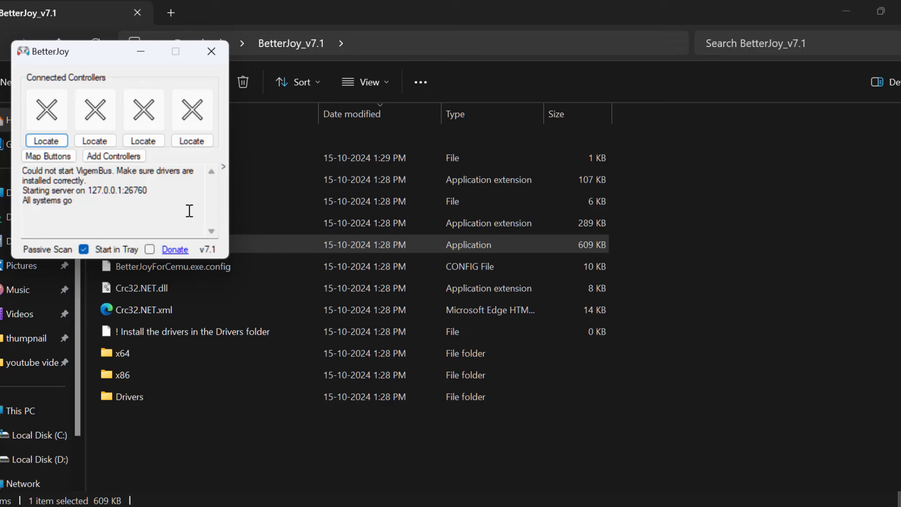
{"action": "mouse_move", "coordinate": [168, 217]}
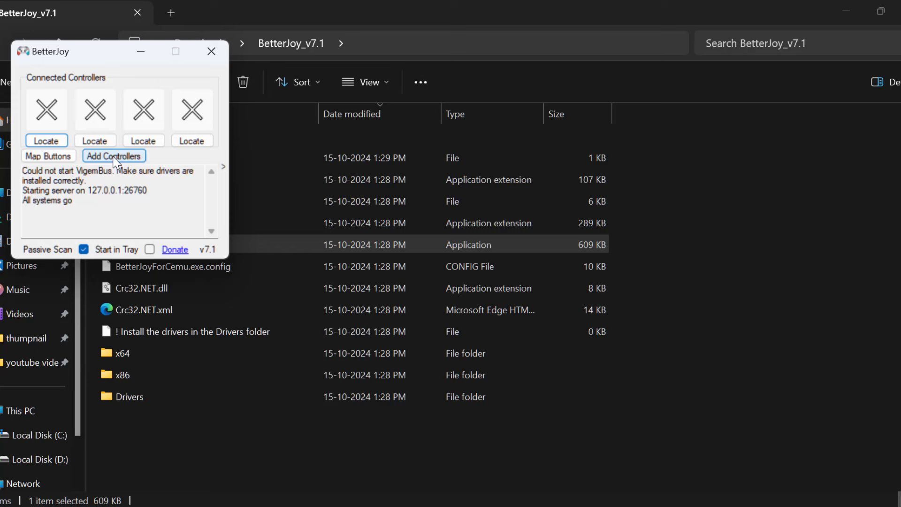
Step: Move HyperX Virtual Surround Sound into the Switch Controllers list and close the dialog
{"action": "left_click", "coordinate": [114, 156]}
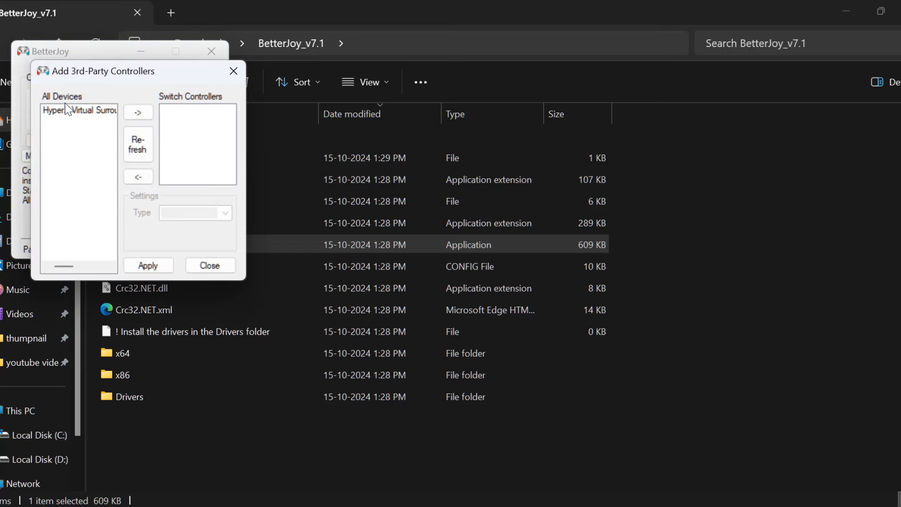
{"action": "mouse_move", "coordinate": [59, 231]}
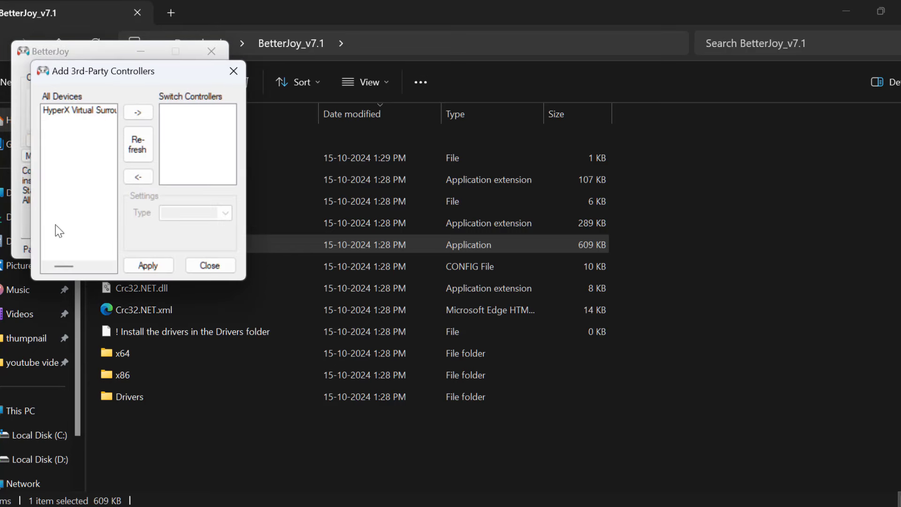
{"action": "left_click", "coordinate": [79, 109]}
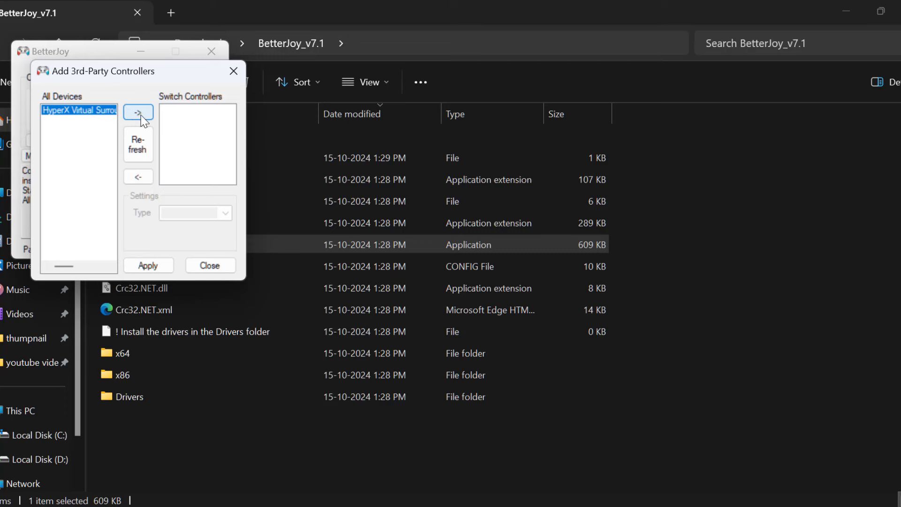
{"action": "mouse_move", "coordinate": [136, 120]}
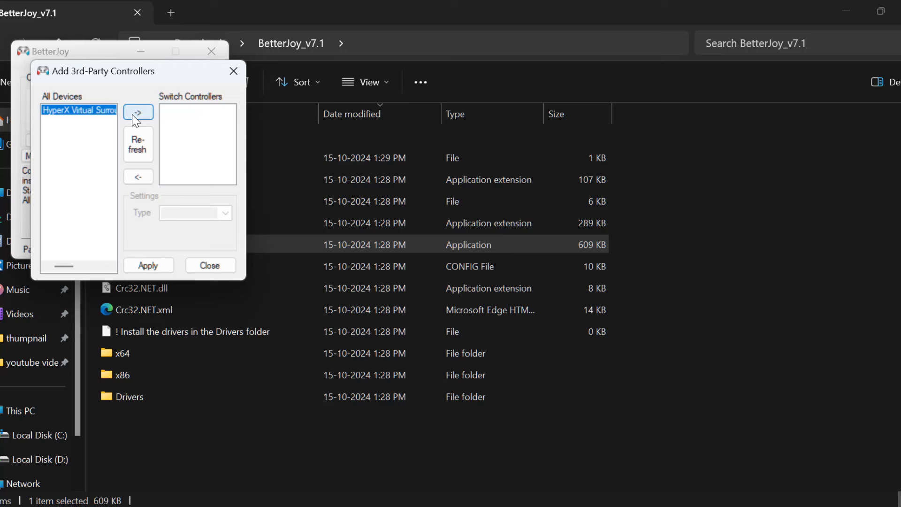
{"action": "left_click", "coordinate": [138, 112]}
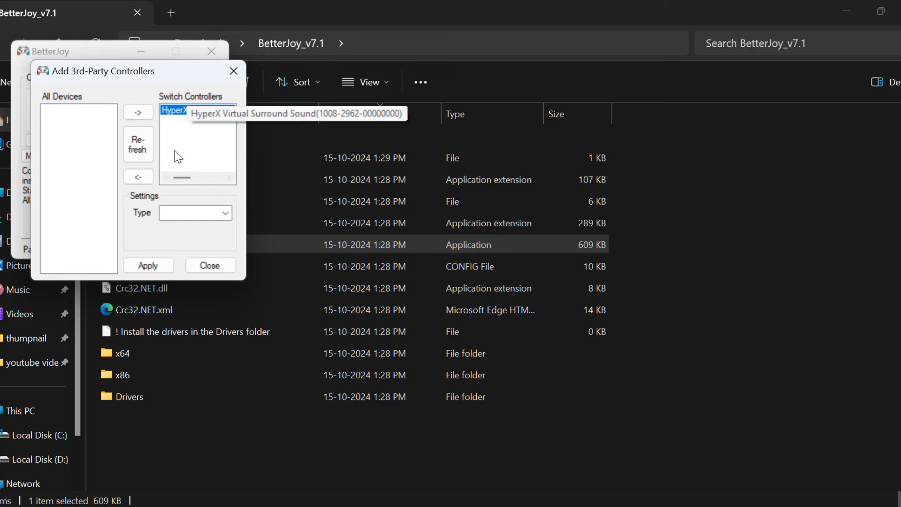
{"action": "mouse_move", "coordinate": [181, 121]}
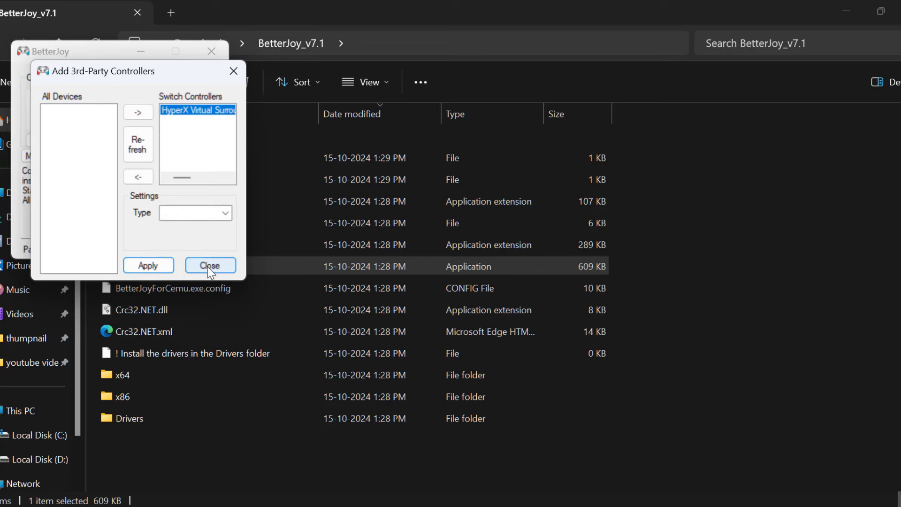
{"action": "left_click", "coordinate": [209, 266]}
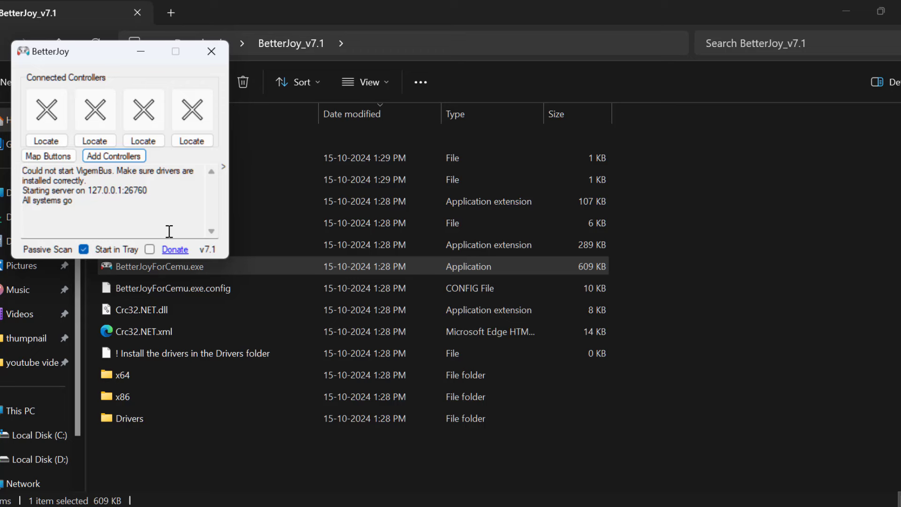
{"action": "mouse_move", "coordinate": [163, 223]}
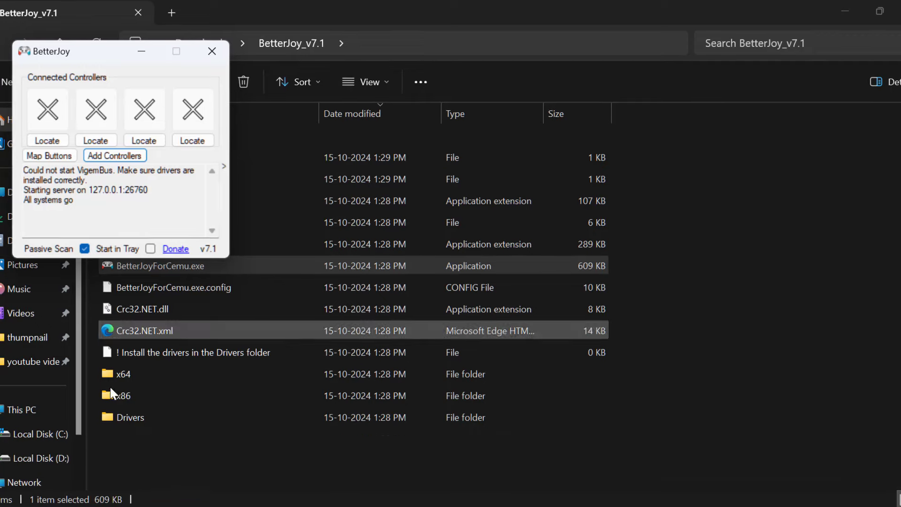
Step: Find Game Controllers via Start search and reach its Advanced preferred-device setting
{"action": "left_click", "coordinate": [22, 489]}
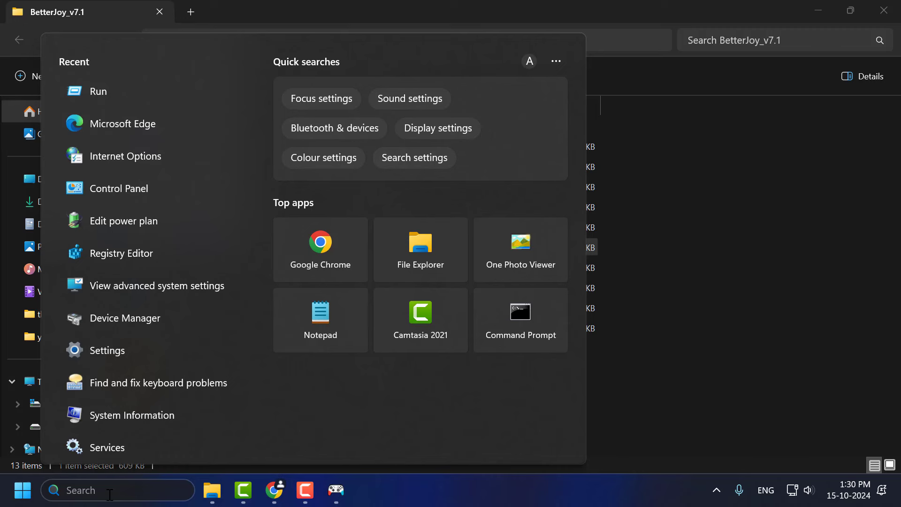
{"action": "type", "text": "game co"}
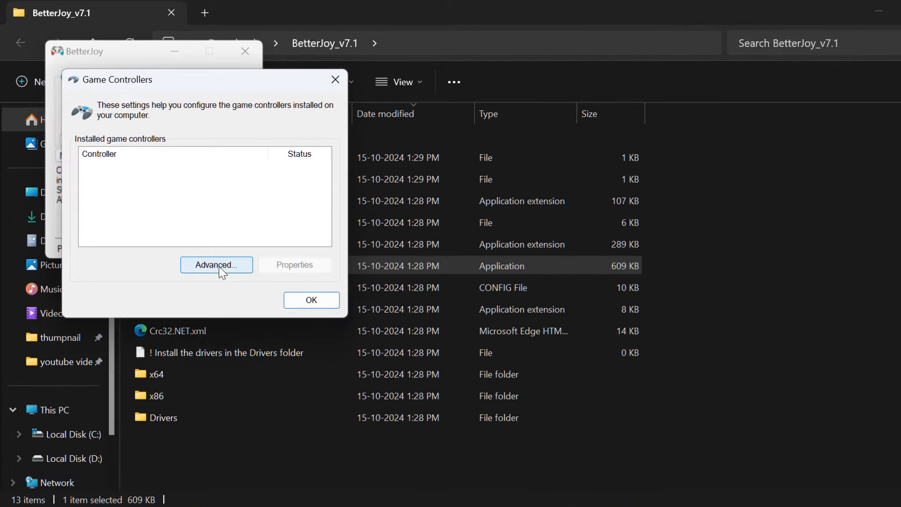
{"action": "left_click", "coordinate": [216, 265]}
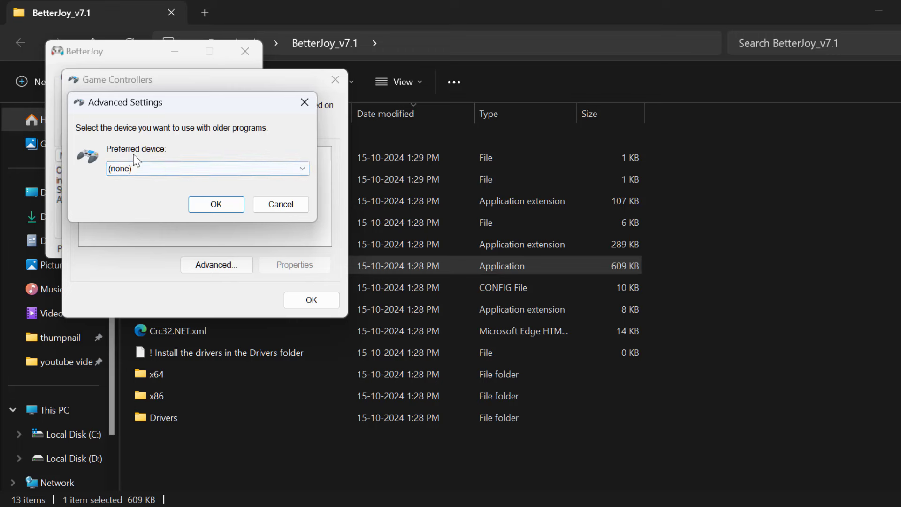
{"action": "left_click", "coordinate": [207, 168]}
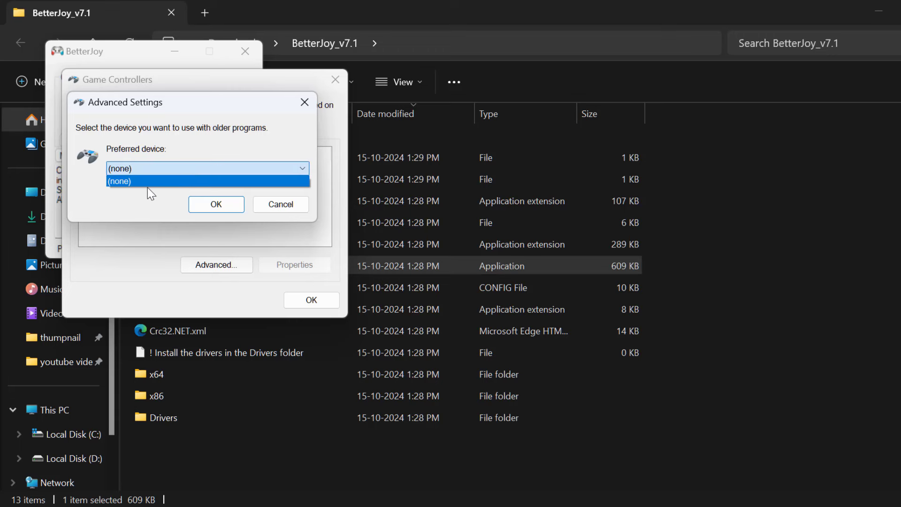
{"action": "mouse_move", "coordinate": [157, 206]}
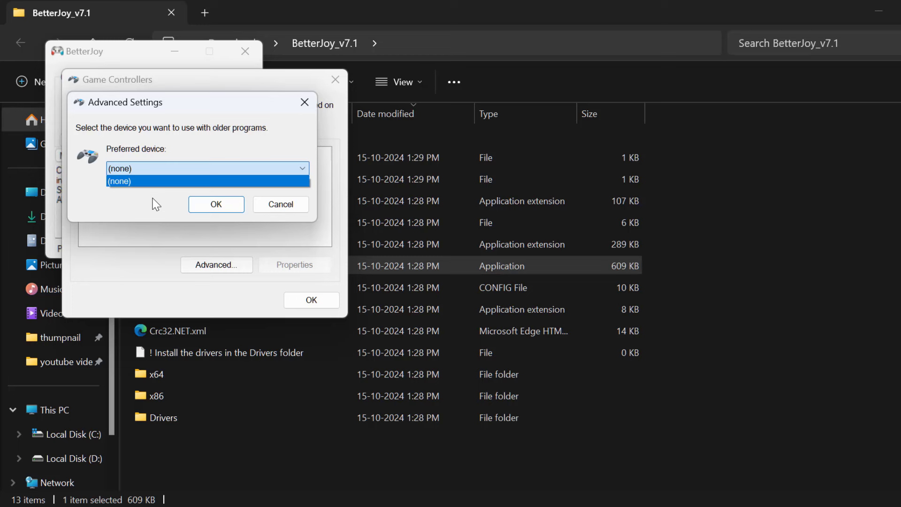
Step: Choose (none) as the preferred device for older programs and confirm out of the settings
{"action": "left_click", "coordinate": [206, 182]}
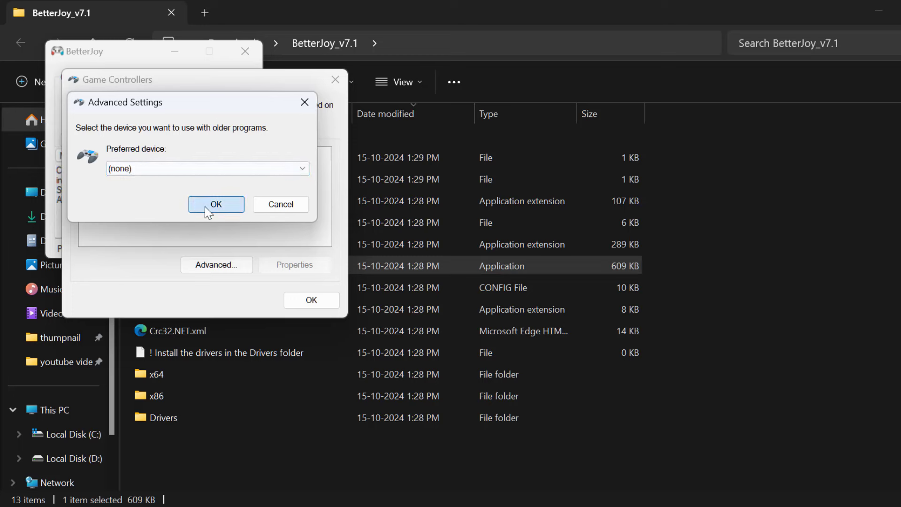
{"action": "left_click", "coordinate": [216, 204]}
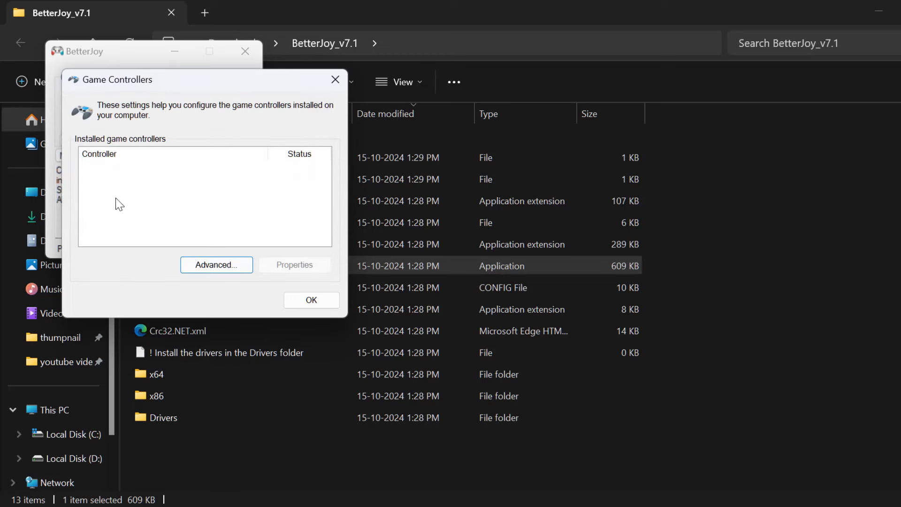
{"action": "left_click", "coordinate": [311, 299]}
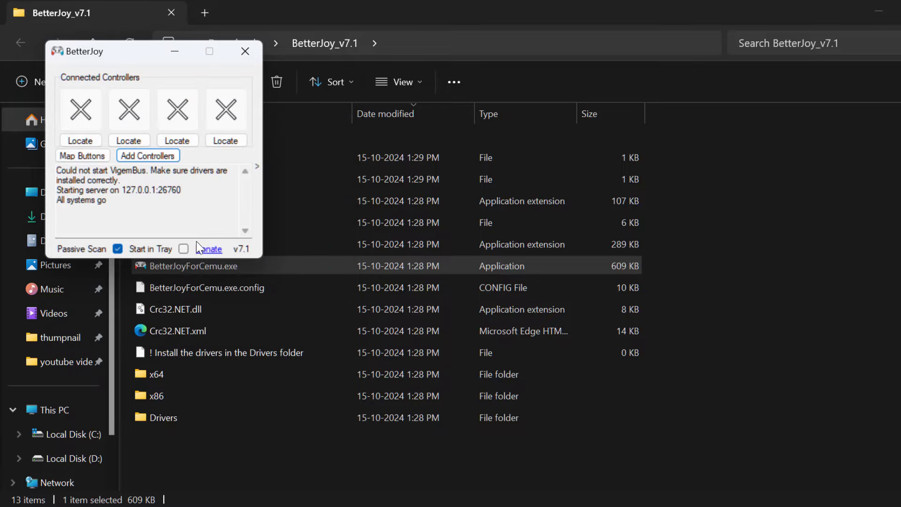
{"action": "left_click", "coordinate": [245, 51]}
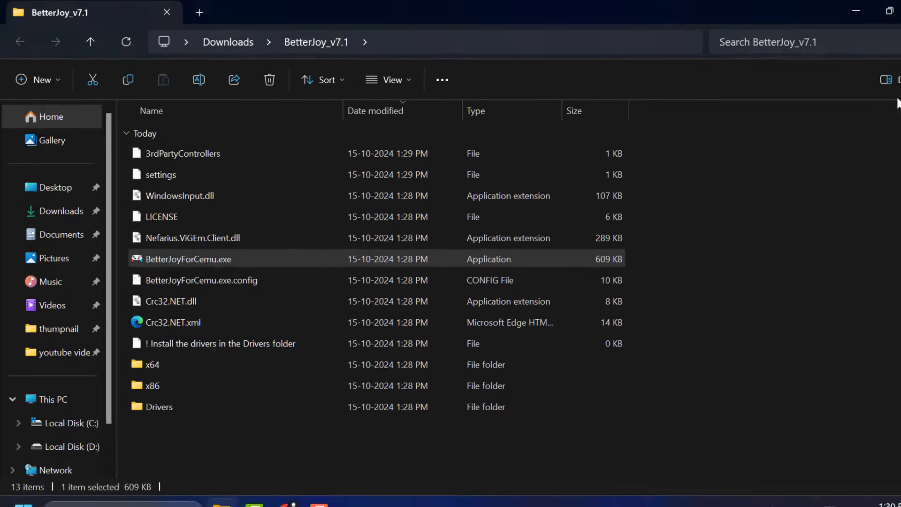